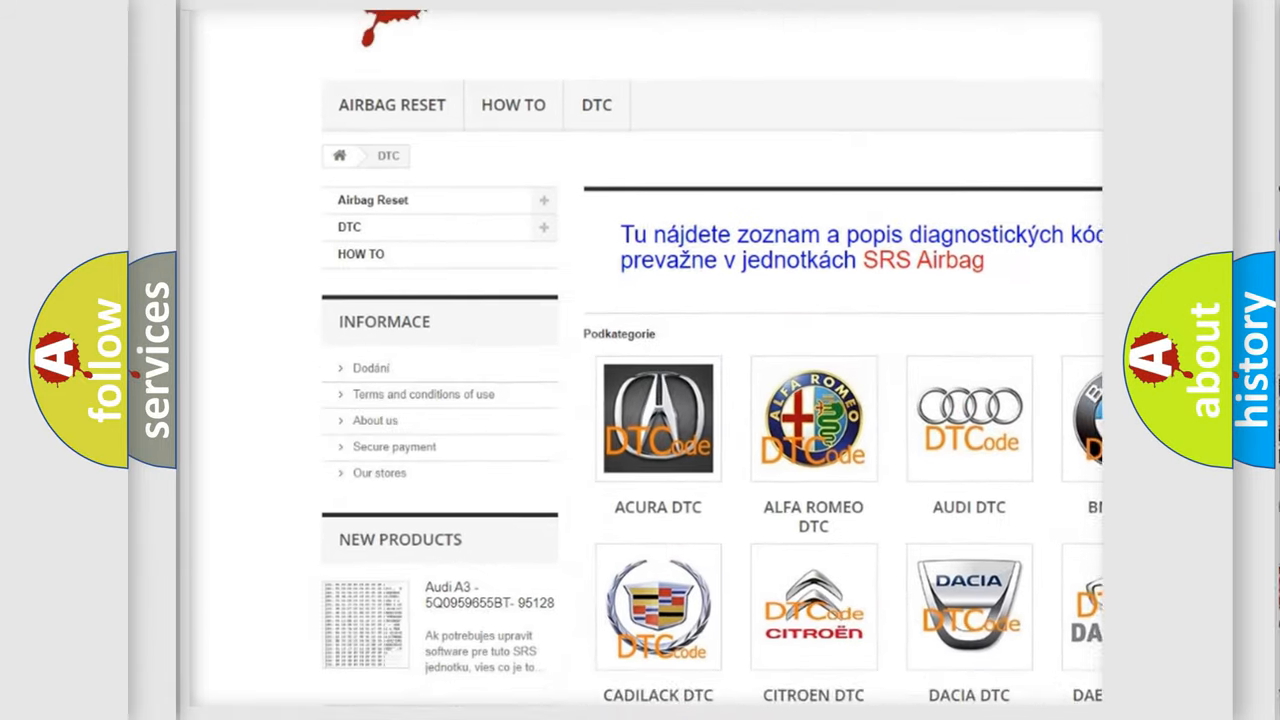
scroll(down, 3)
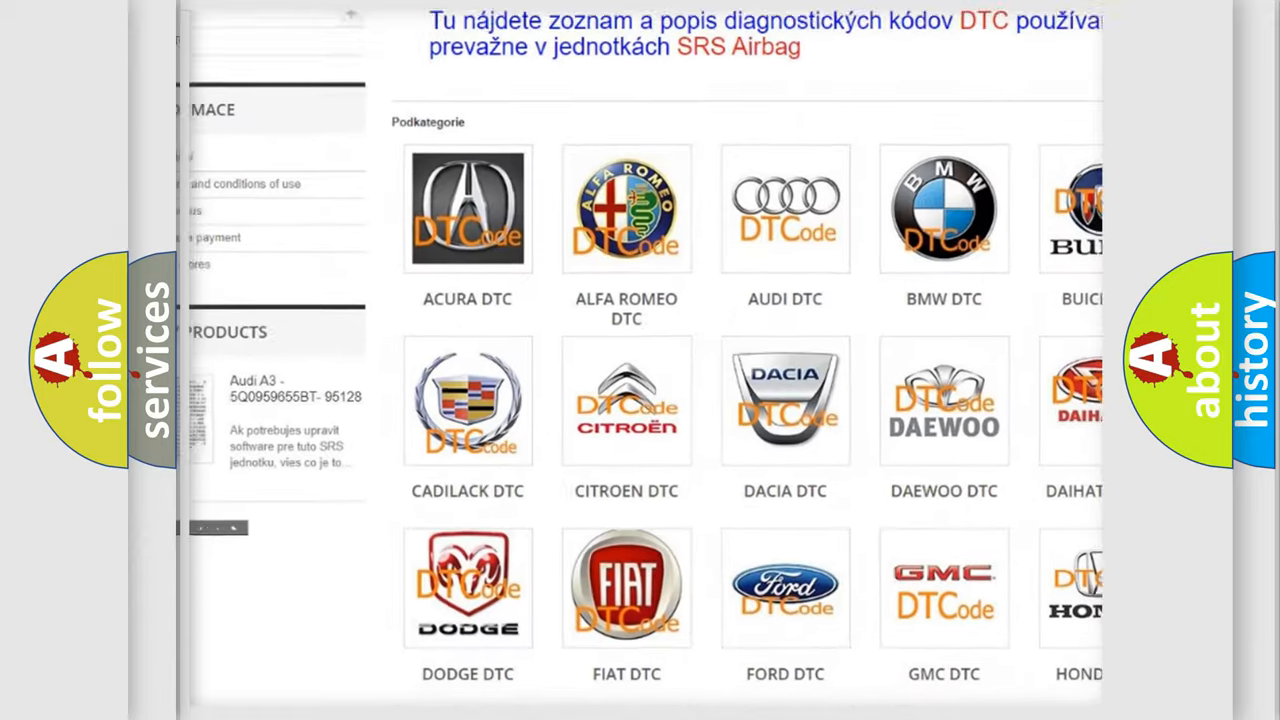